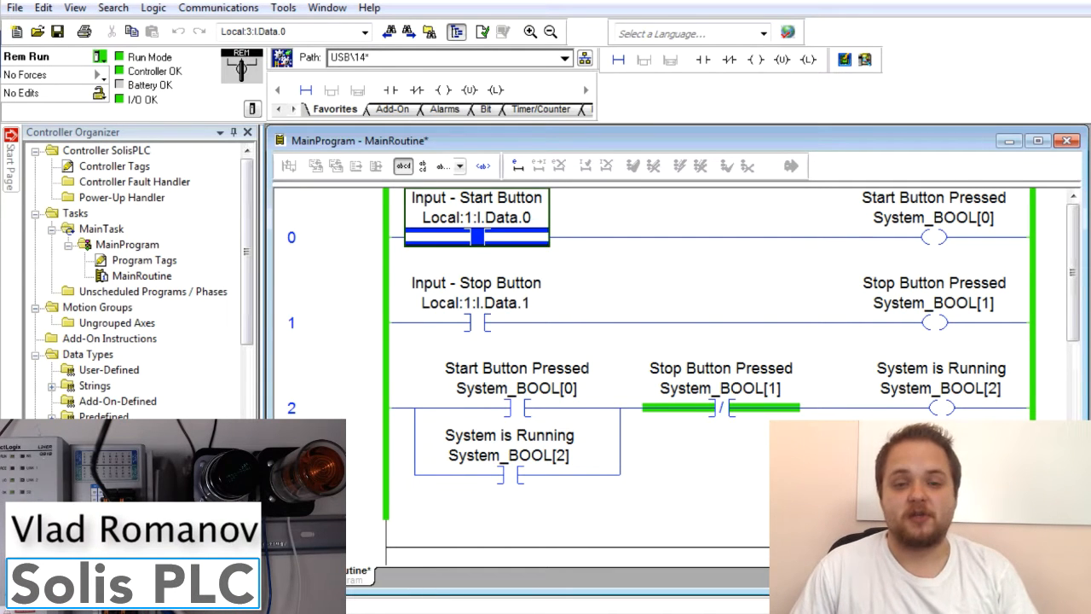
{"action": "mouse_move", "coordinate": [382, 249]}
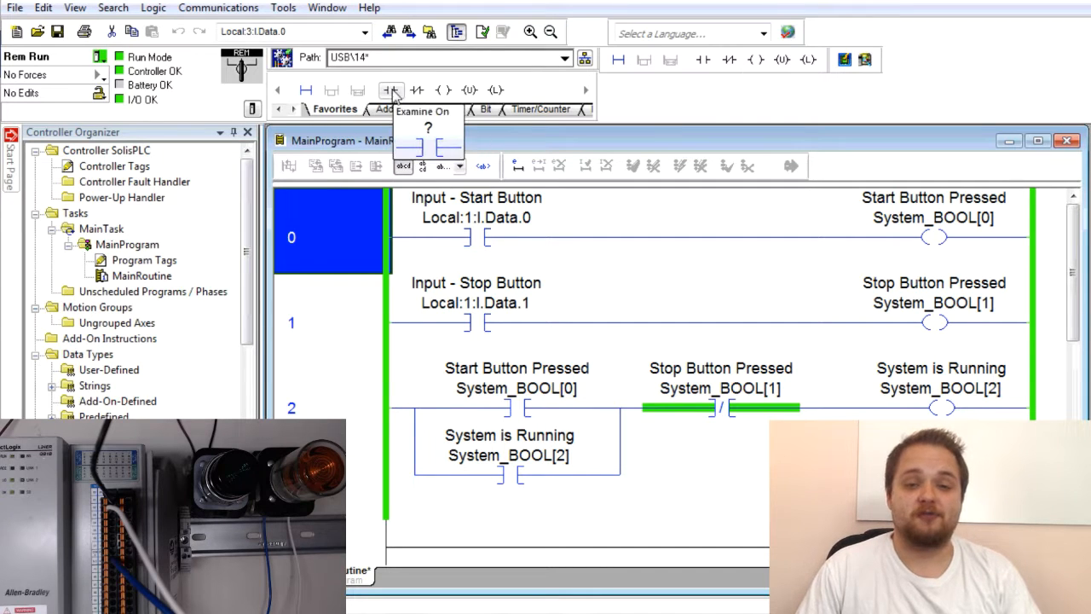
Watch the examine-on contacts: stop button on rung 1 and start button on rung 0, live.
{"action": "left_click", "coordinate": [328, 320]}
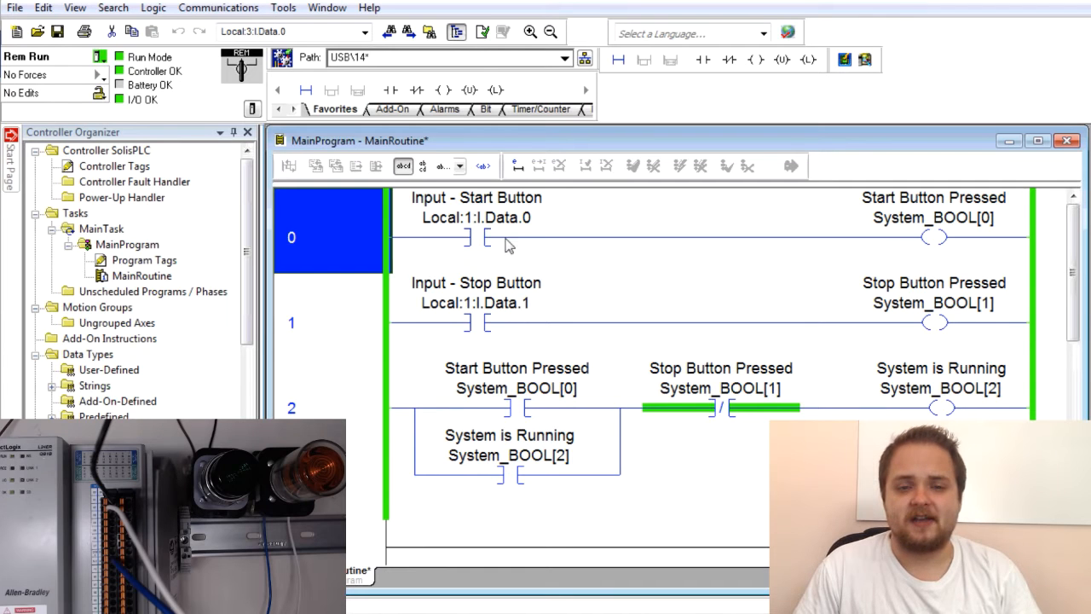
{"action": "mouse_move", "coordinate": [520, 245]}
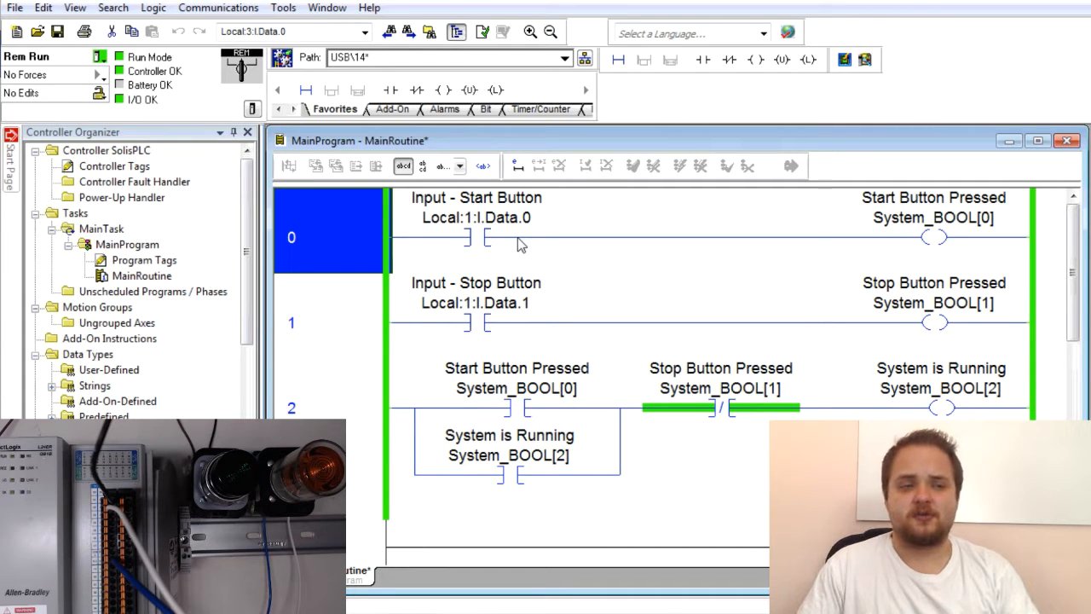
{"action": "mouse_move", "coordinate": [456, 238]}
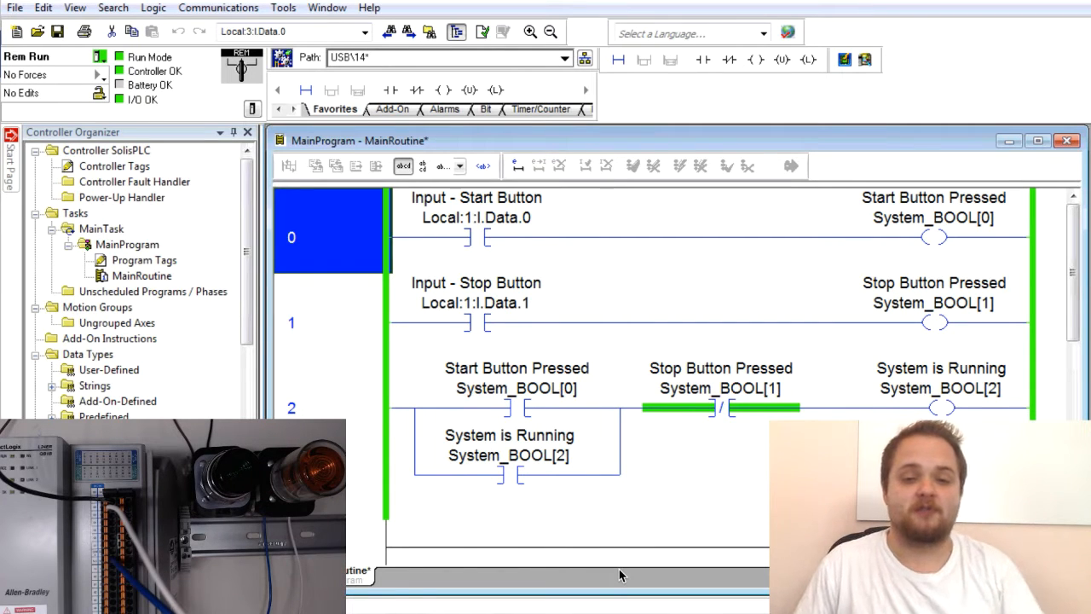
{"action": "mouse_move", "coordinate": [412, 385]}
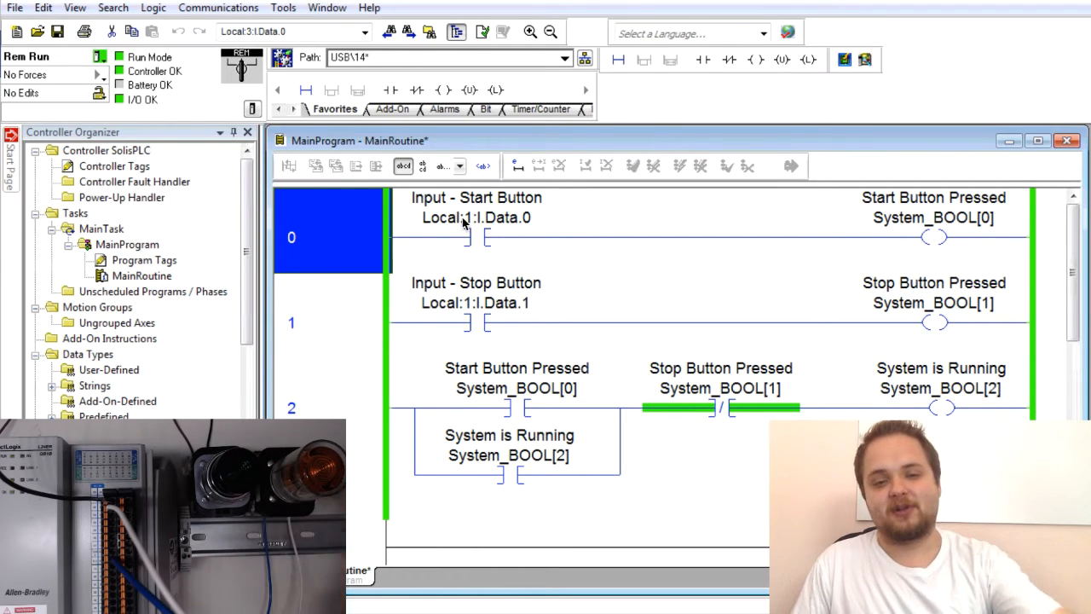
{"action": "mouse_move", "coordinate": [461, 388]}
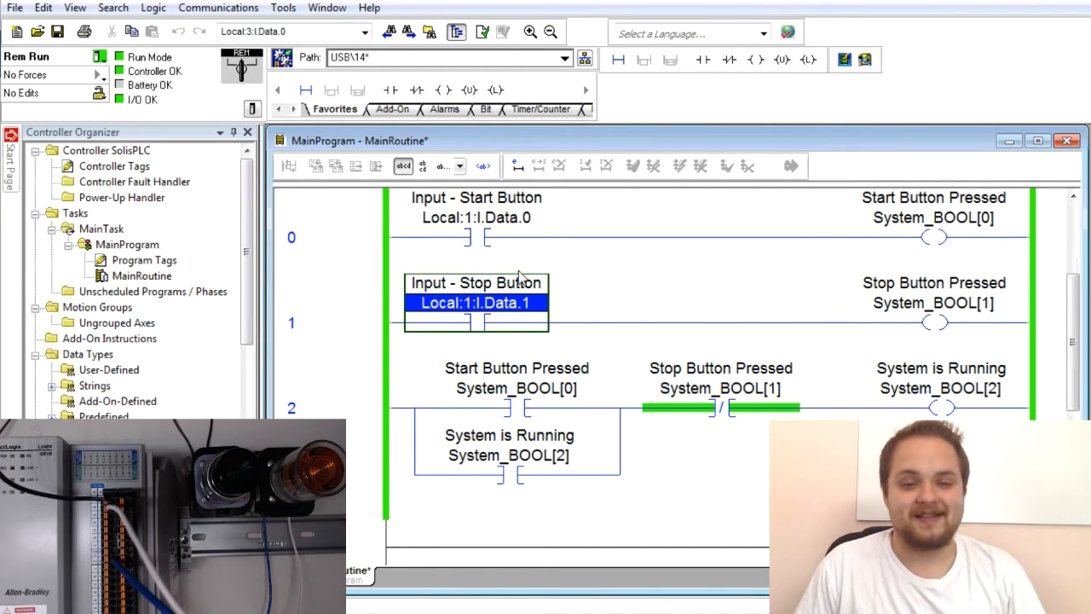
{"action": "left_click", "coordinate": [475, 282]}
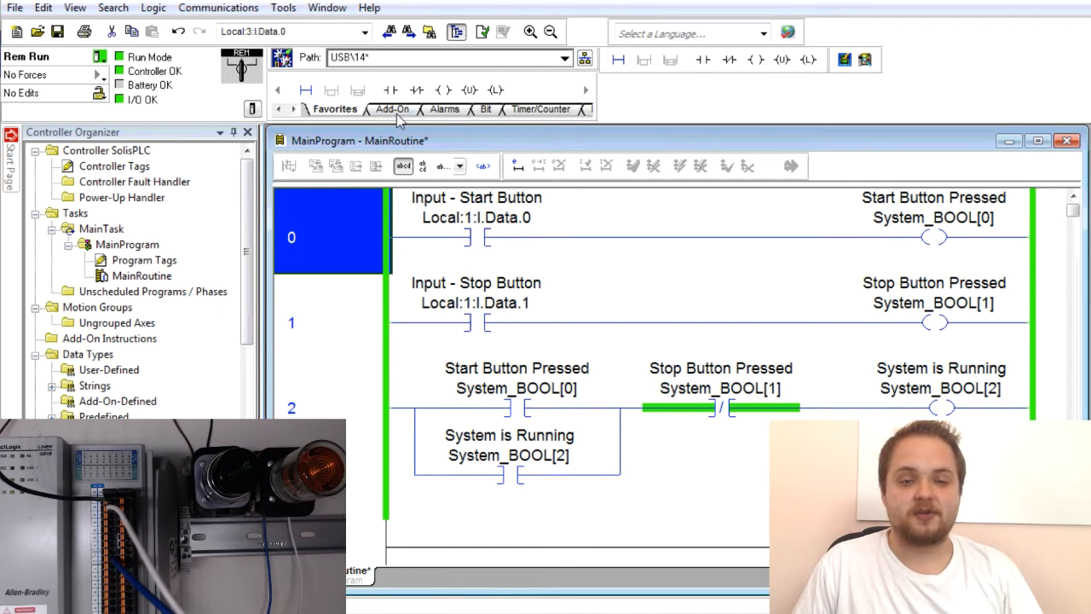
{"action": "mouse_move", "coordinate": [390, 89]}
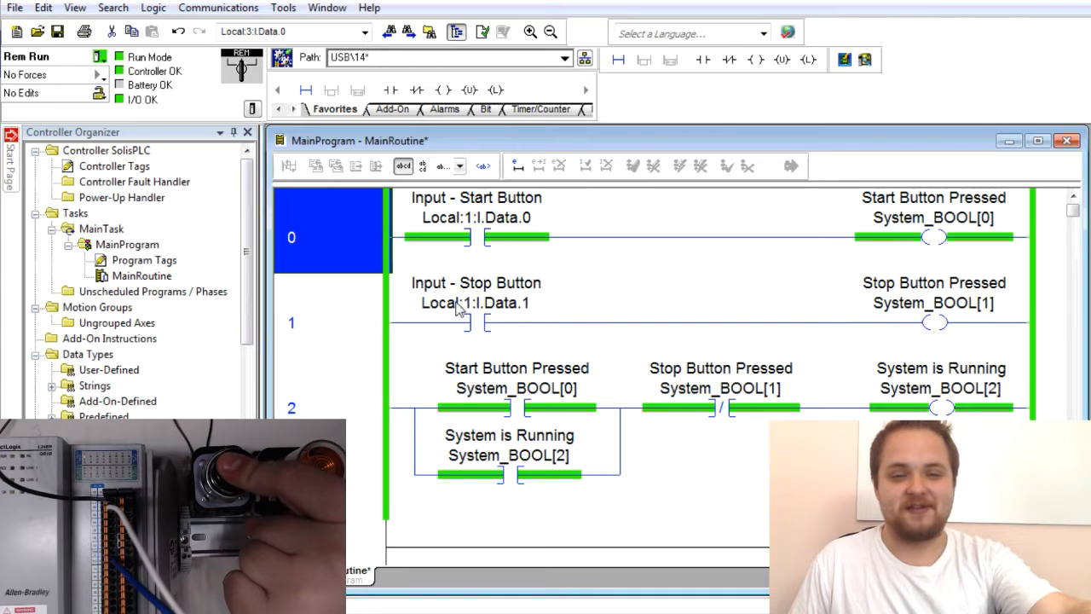
{"action": "mouse_move", "coordinate": [503, 271]}
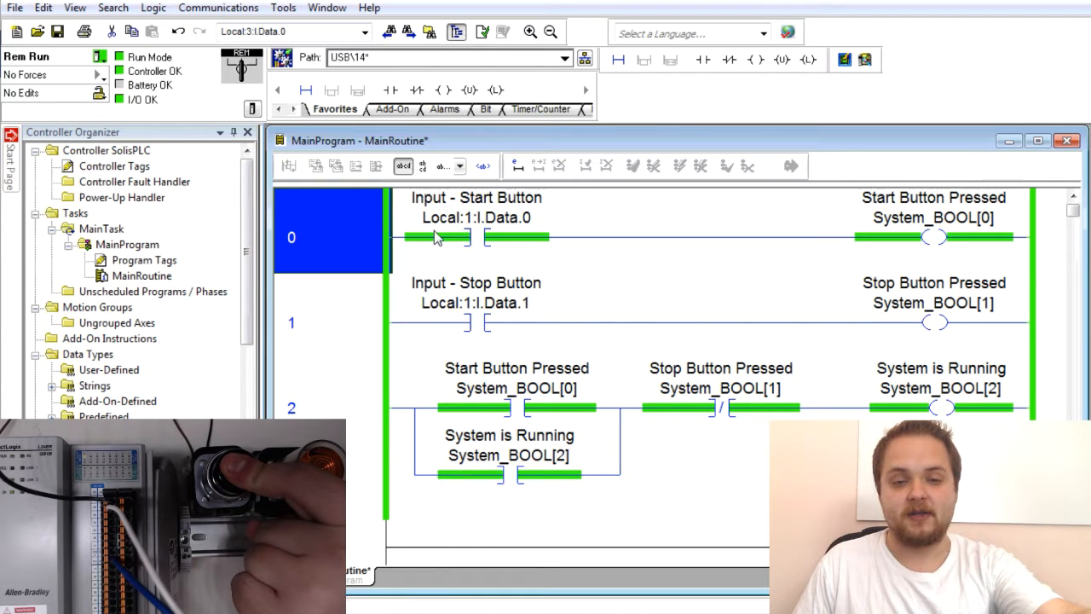
{"action": "mouse_move", "coordinate": [442, 246]}
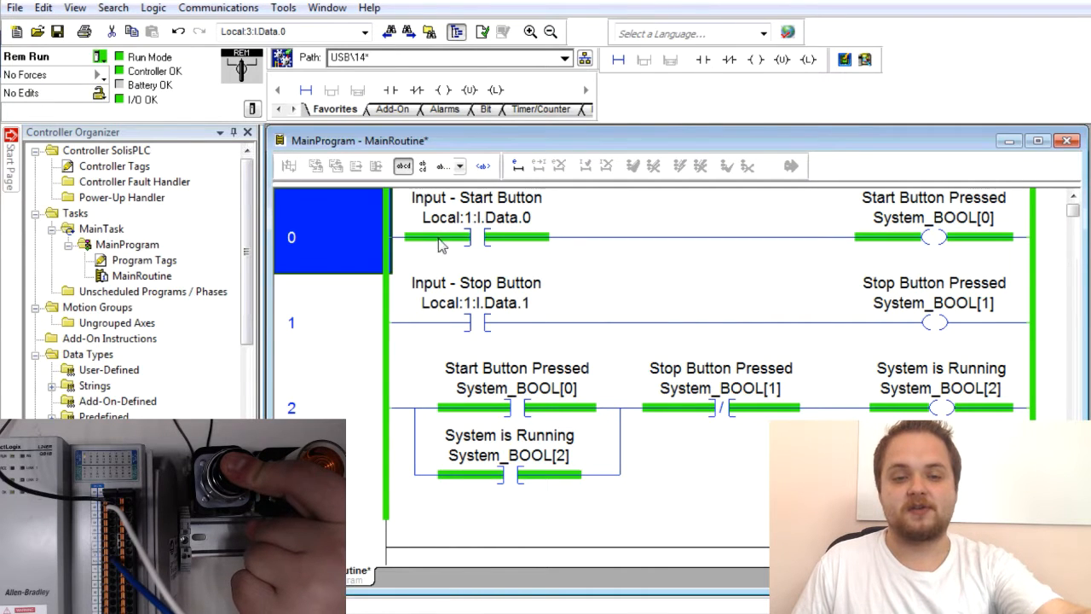
{"action": "mouse_move", "coordinate": [537, 256]}
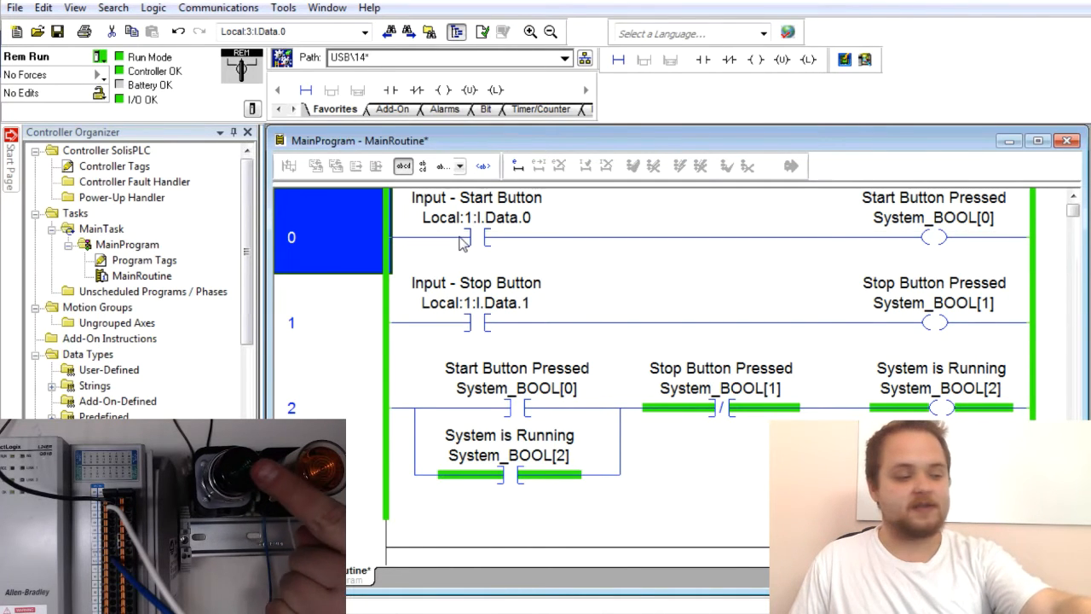
{"action": "left_click", "coordinate": [477, 237]}
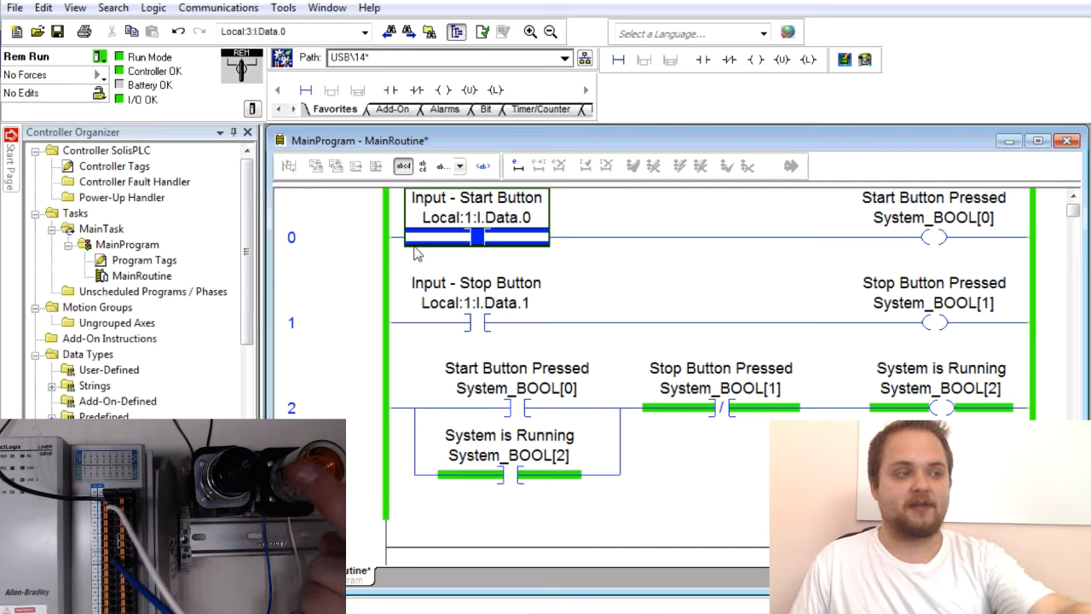
{"action": "mouse_move", "coordinate": [490, 237]}
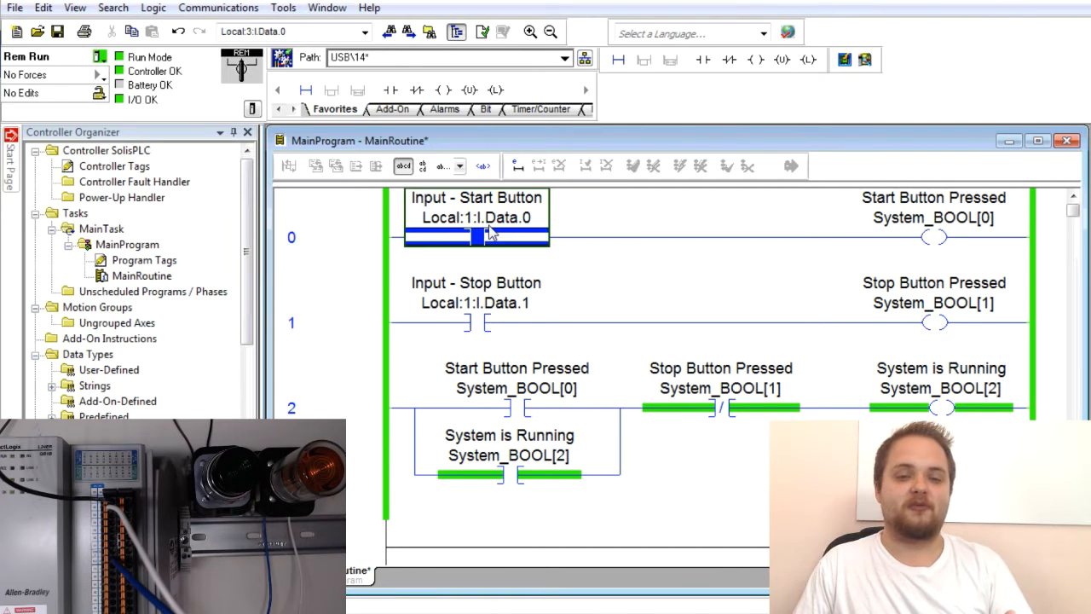
{"action": "mouse_move", "coordinate": [541, 241]}
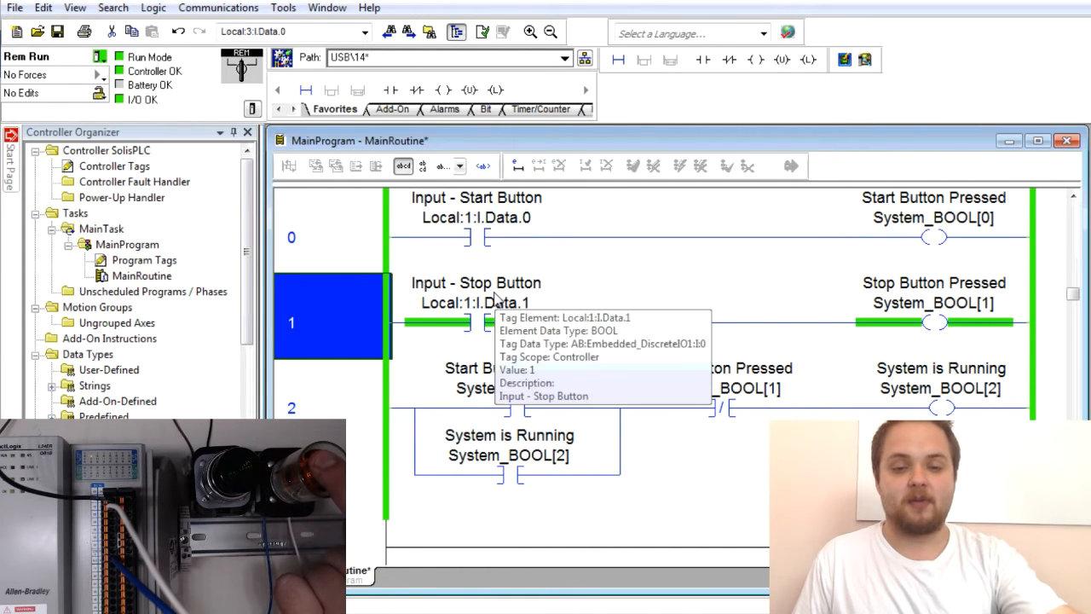
{"action": "mouse_move", "coordinate": [396, 310]}
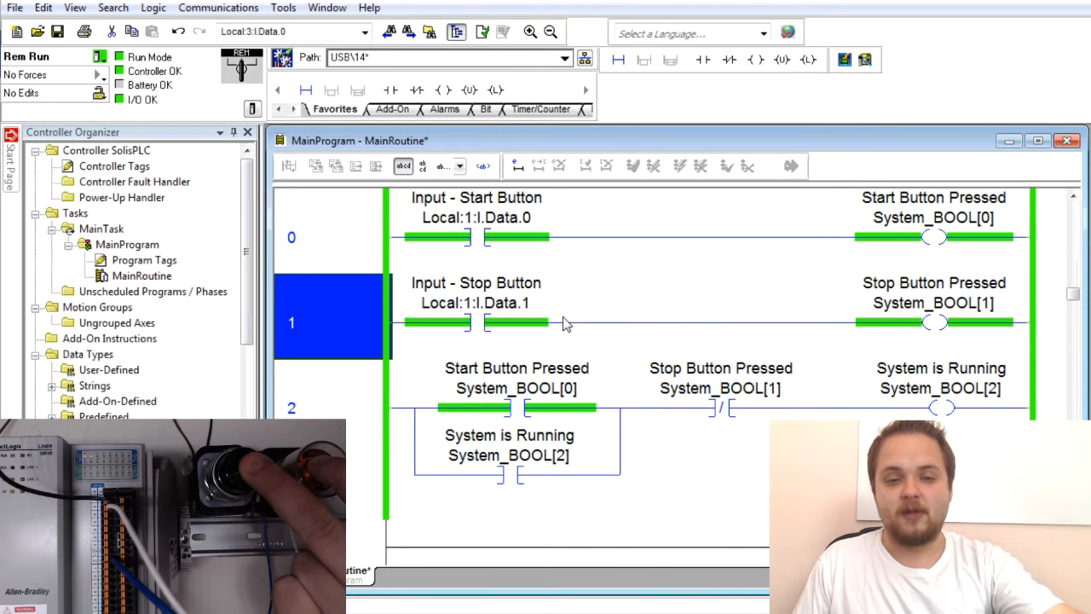
{"action": "mouse_move", "coordinate": [456, 302]}
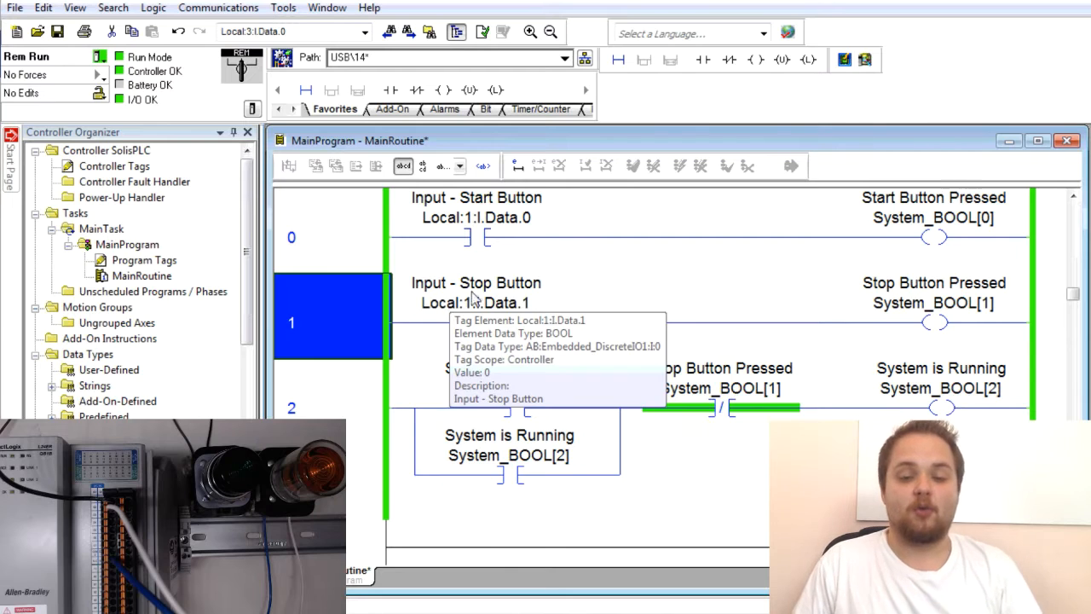
{"action": "mouse_move", "coordinate": [393, 359]}
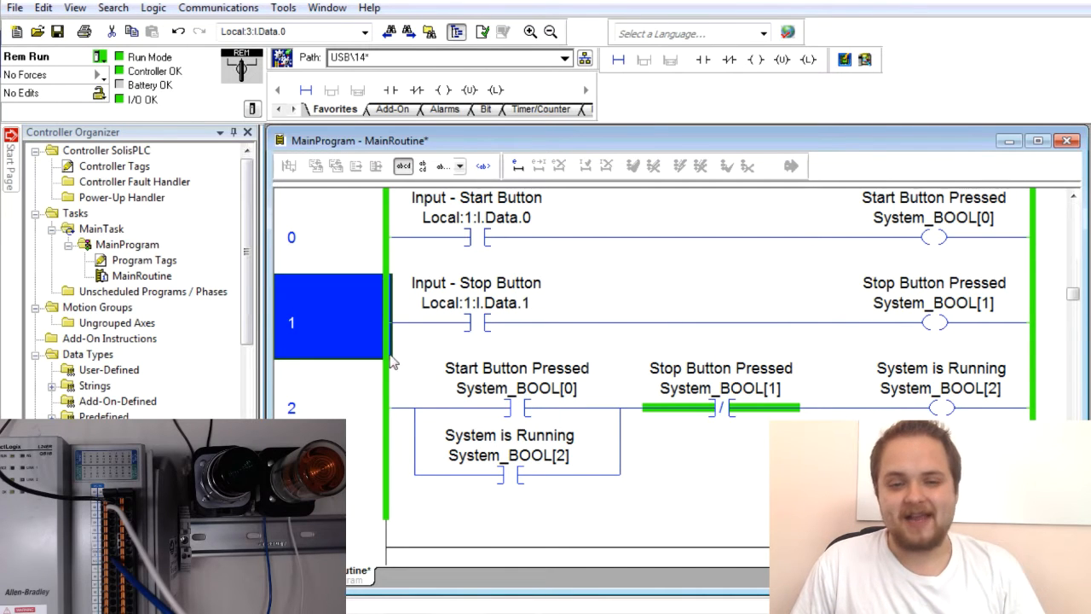
{"action": "left_click", "coordinate": [332, 409]}
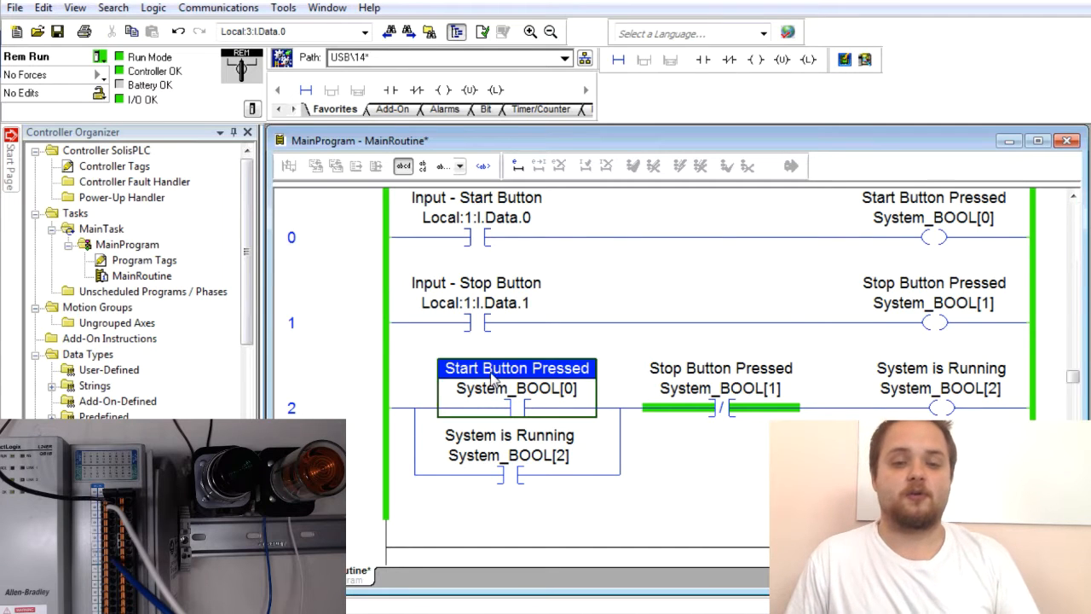
{"action": "scroll", "scroll_direction": "down", "scroll_amount": 3}
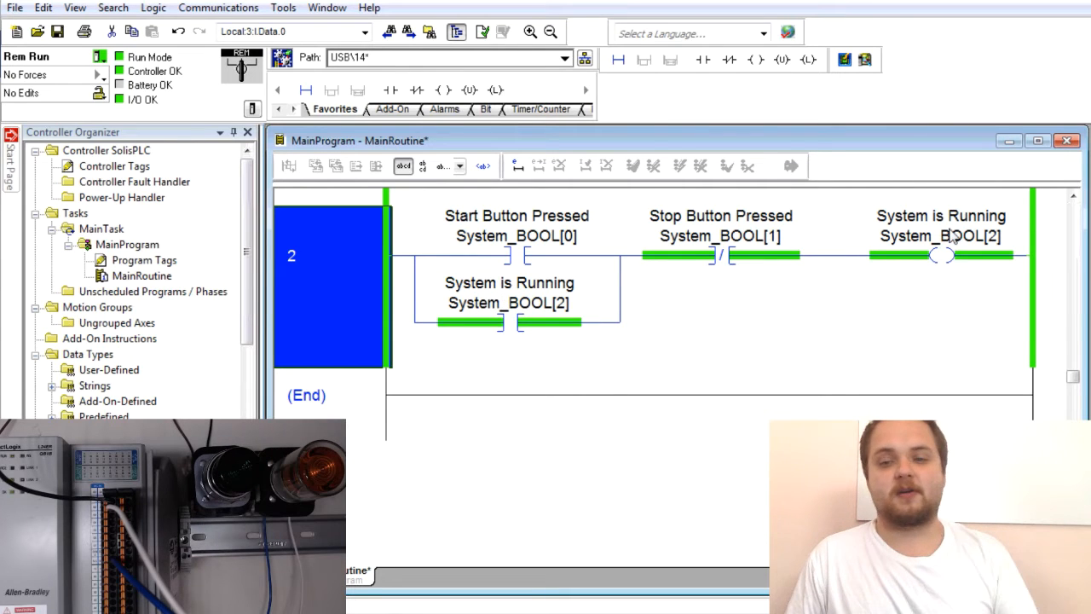
{"action": "left_click", "coordinate": [941, 254]}
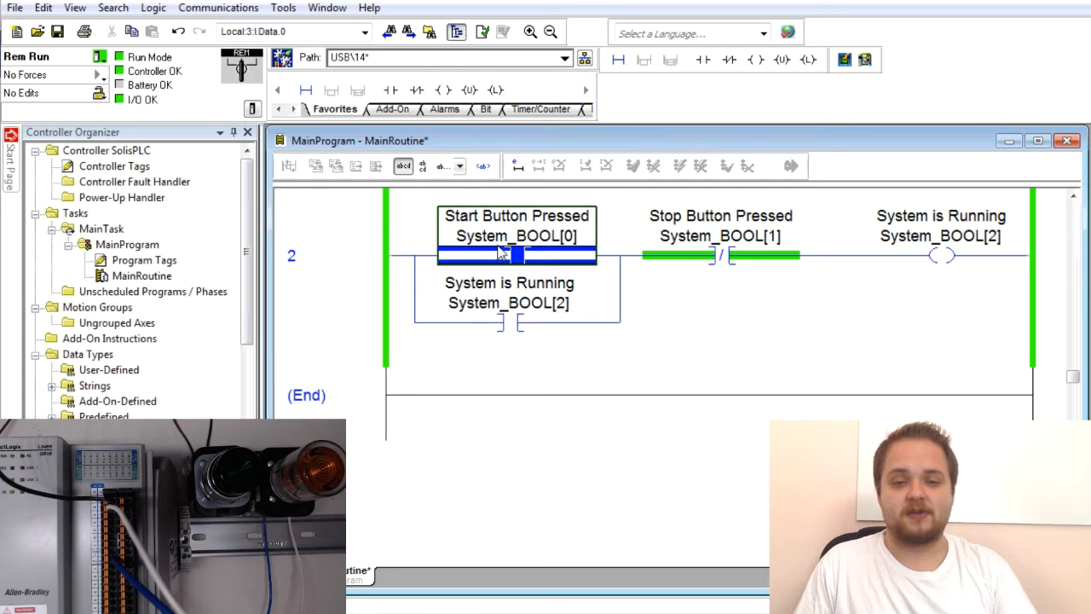
{"action": "mouse_move", "coordinate": [371, 264]}
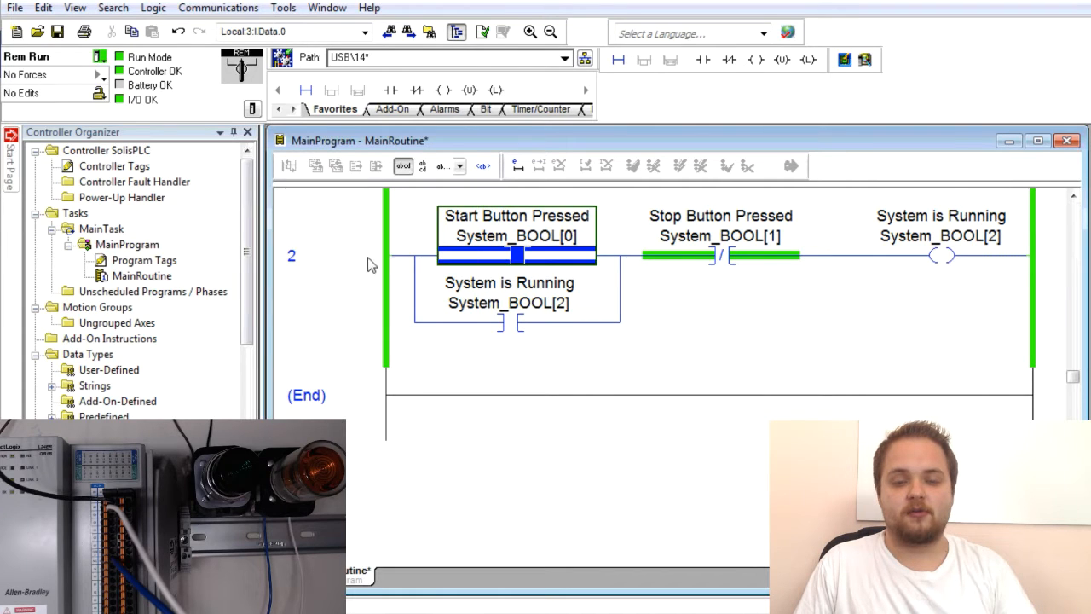
{"action": "left_click", "coordinate": [720, 254]}
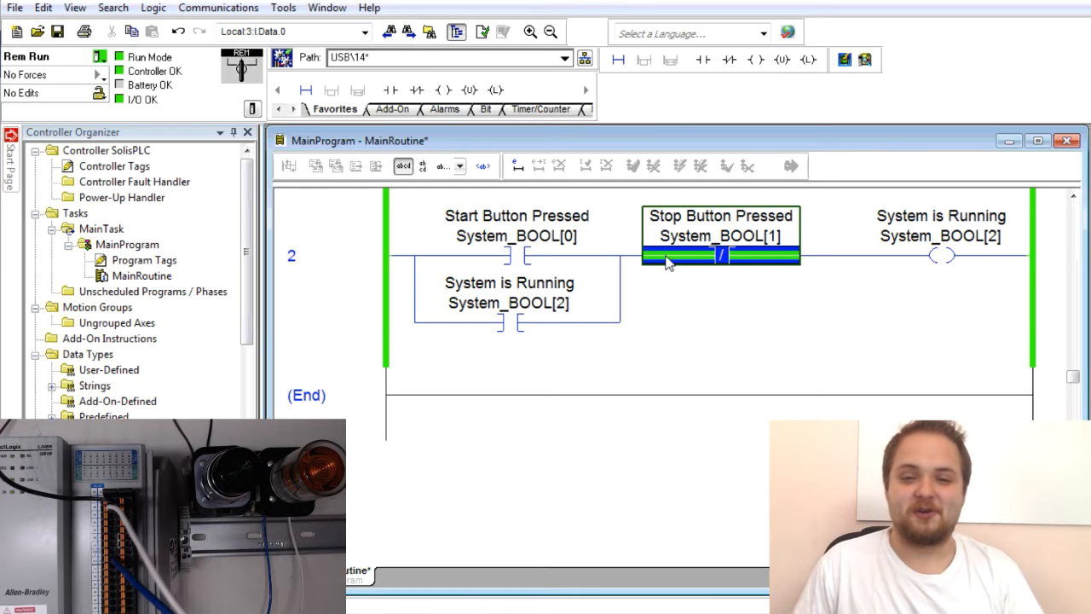
{"action": "mouse_move", "coordinate": [737, 262]}
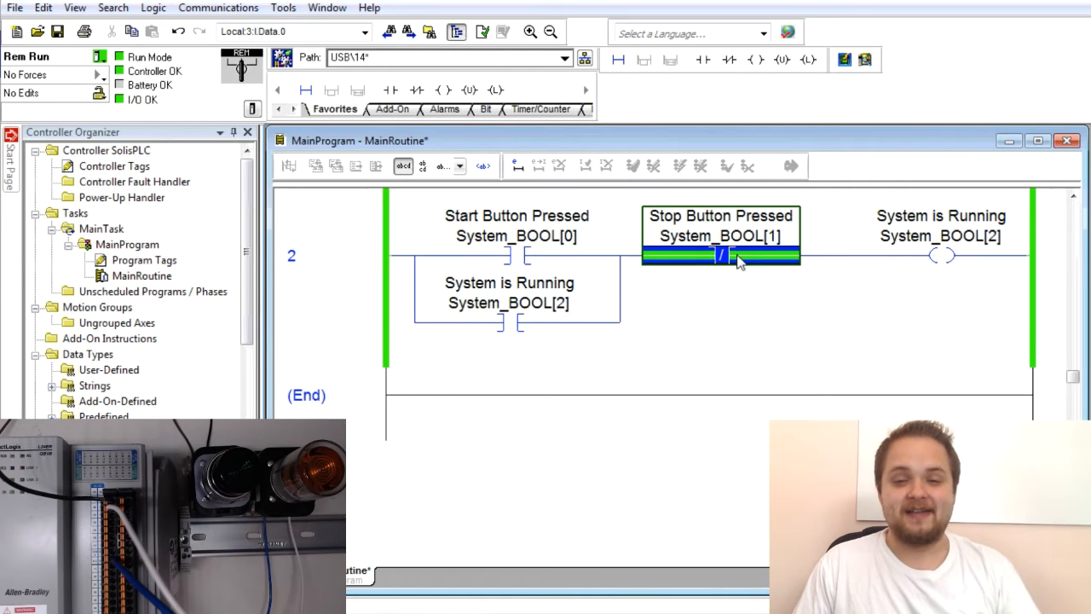
Watch rung 2's Stop, Start and System_BOOL[0] contacts energize as the pushbuttons are pressed.
{"action": "left_click", "coordinate": [516, 255]}
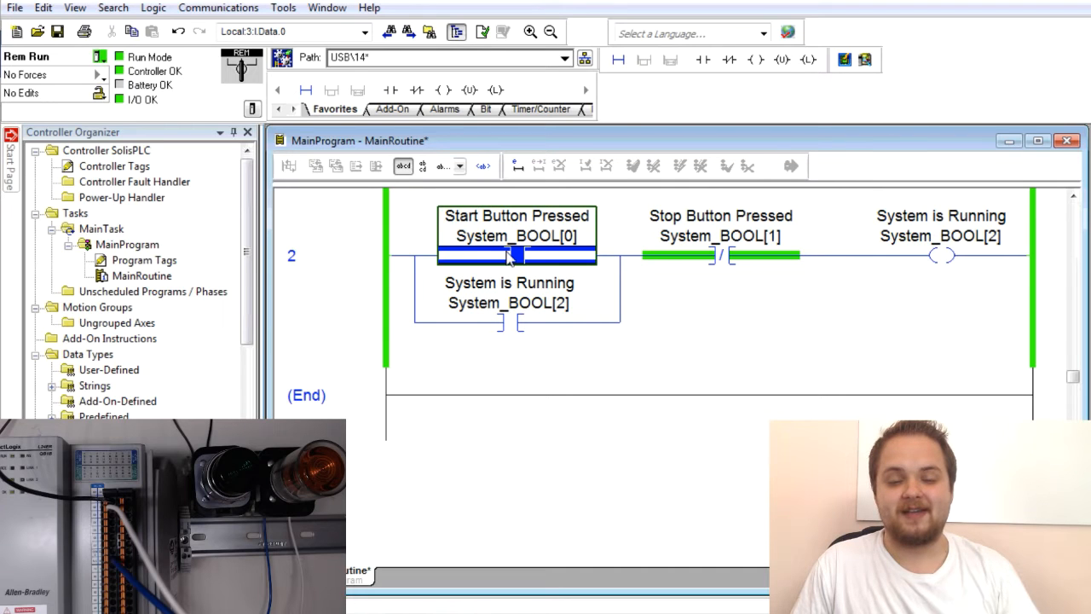
{"action": "left_click", "coordinate": [407, 255]}
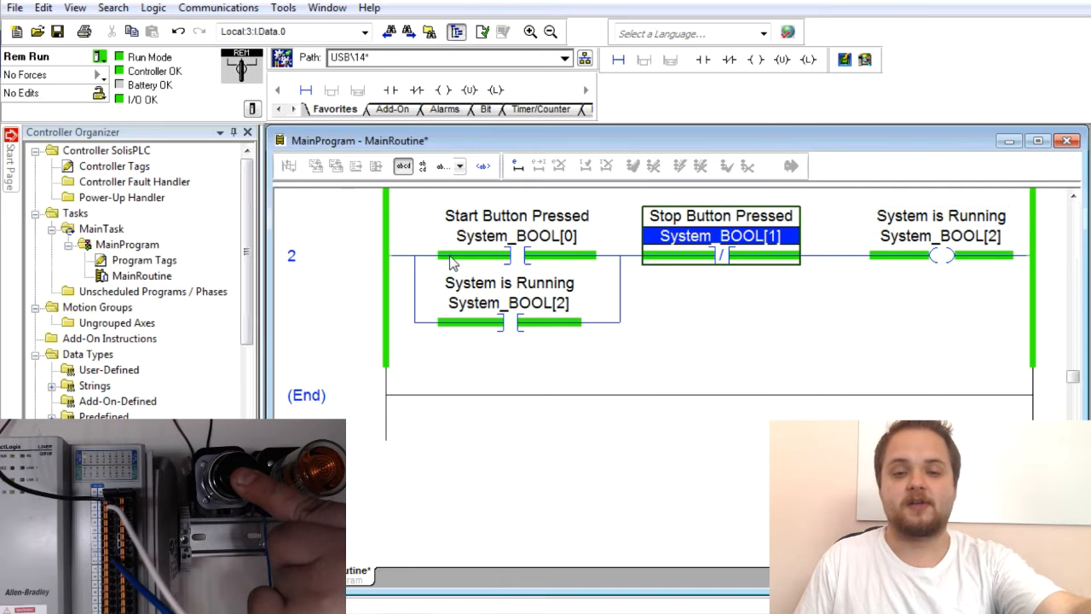
{"action": "left_click", "coordinate": [516, 236]}
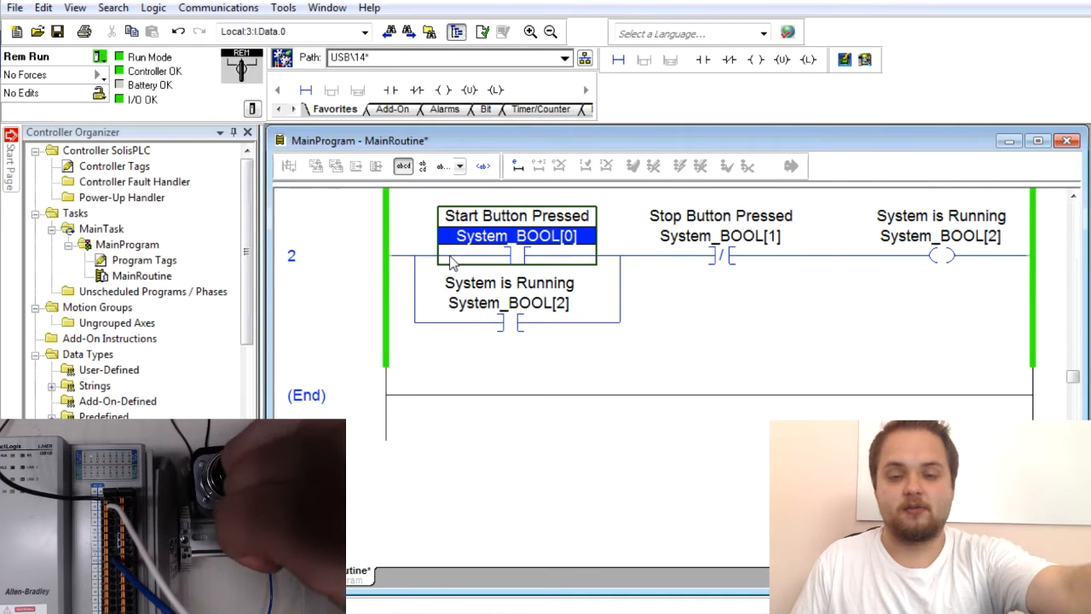
{"action": "left_click", "coordinate": [720, 237]}
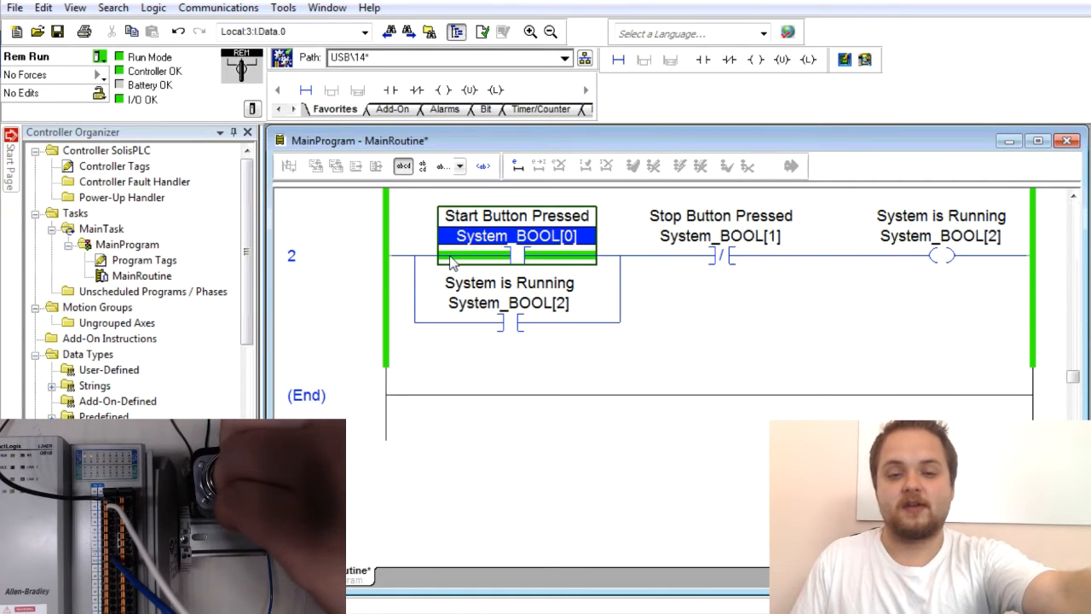
{"action": "mouse_move", "coordinate": [707, 258]}
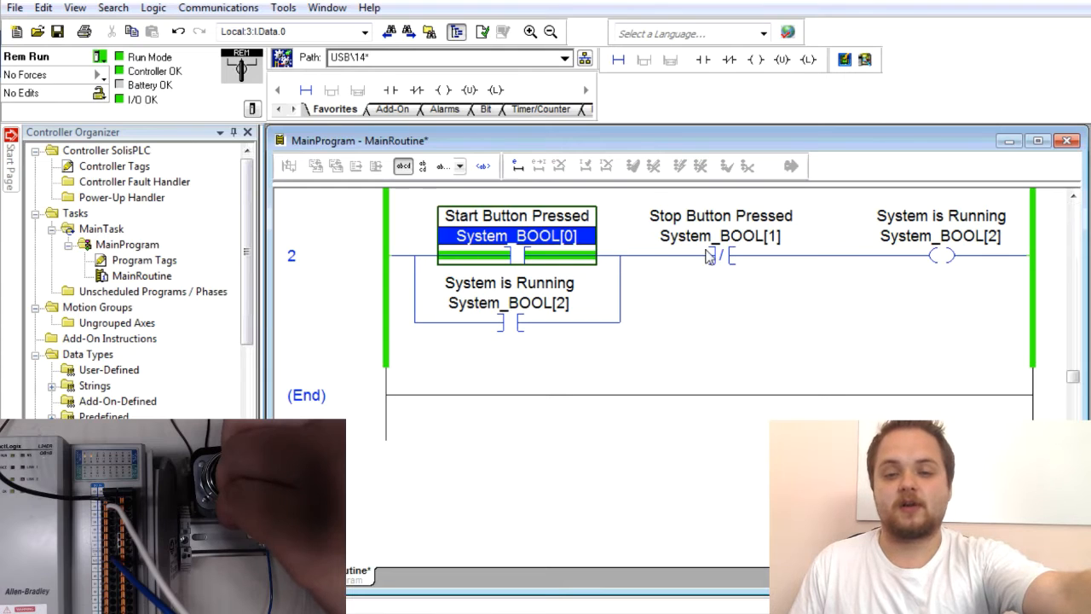
{"action": "mouse_move", "coordinate": [870, 260]}
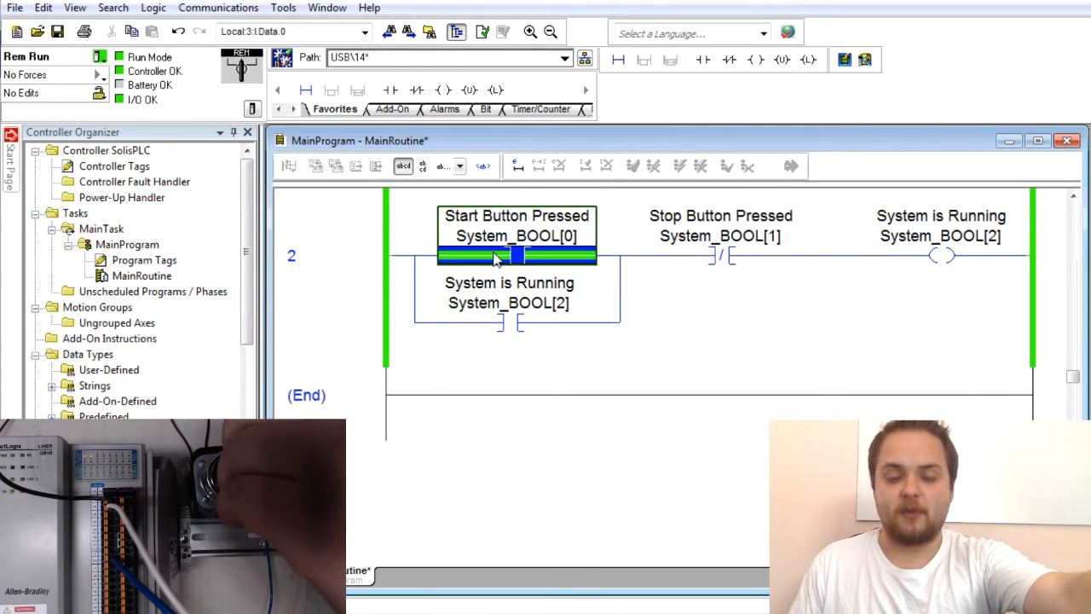
{"action": "left_click", "coordinate": [499, 254]}
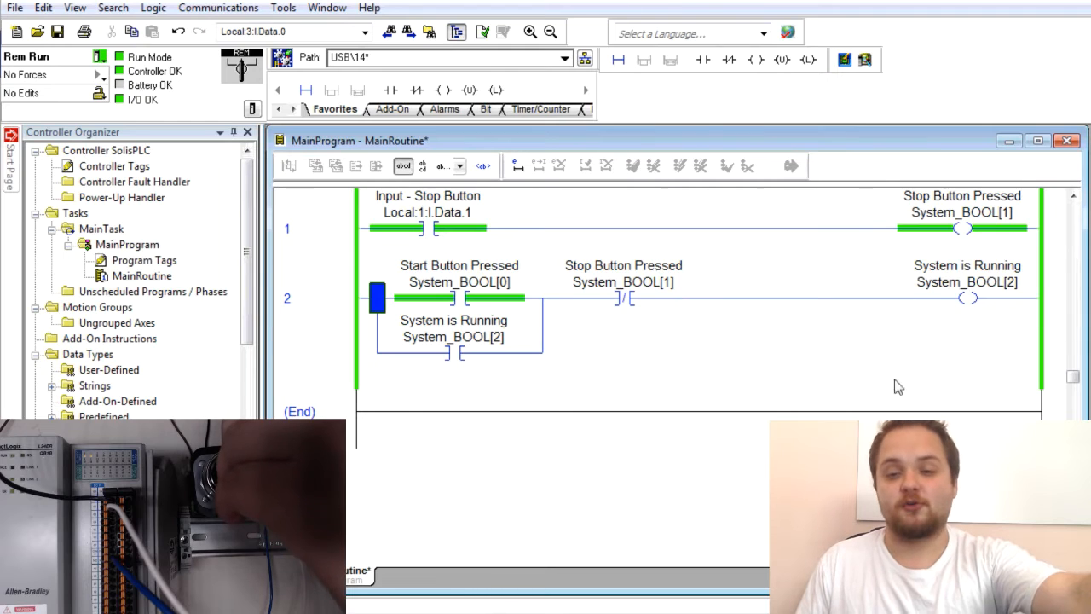
{"action": "mouse_move", "coordinate": [963, 296]}
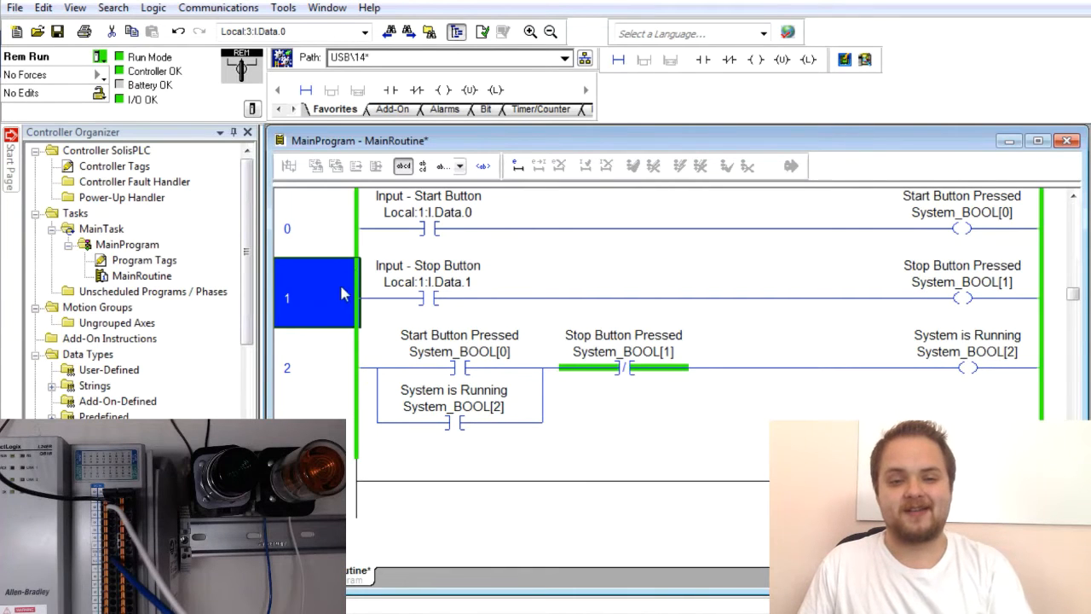
Select rung 0 and open Controller Tags in Monitor Tags view.
{"action": "left_click", "coordinate": [315, 227]}
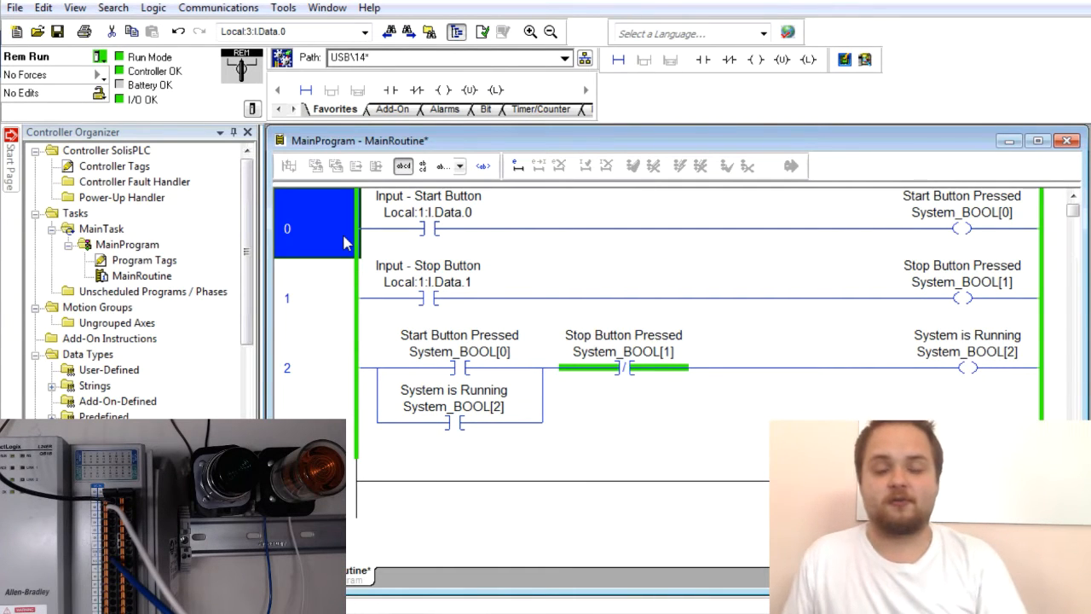
{"action": "mouse_move", "coordinate": [430, 235]}
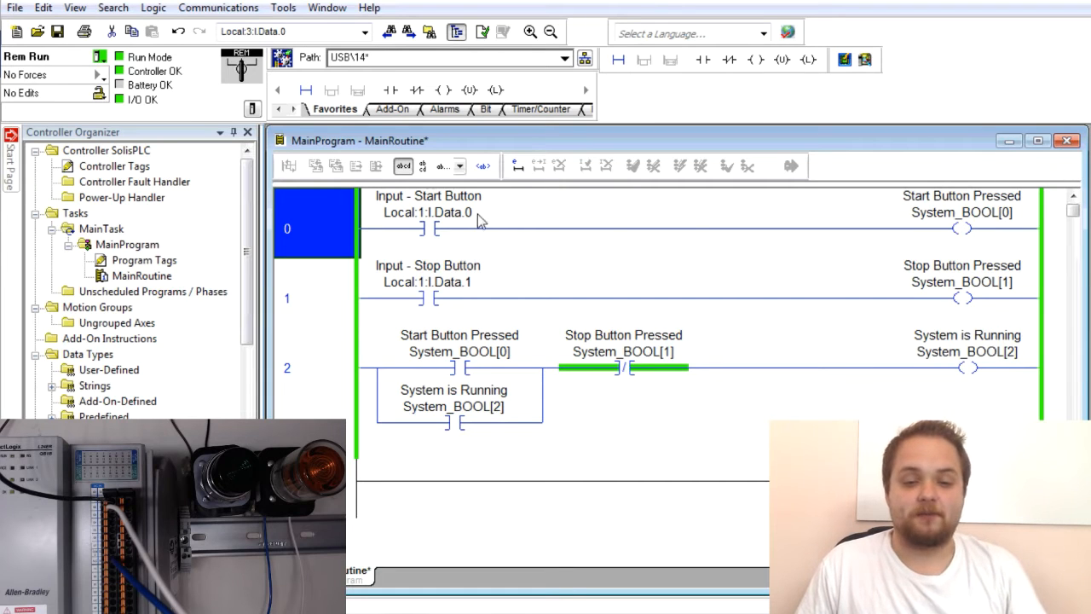
{"action": "mouse_move", "coordinate": [372, 203]}
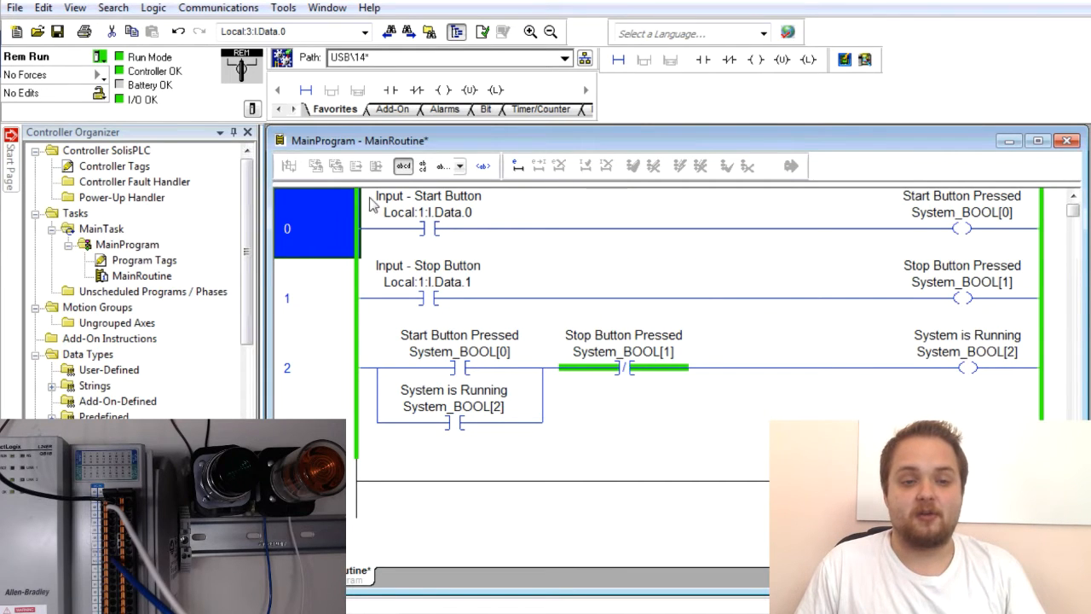
{"action": "left_click", "coordinate": [429, 213]}
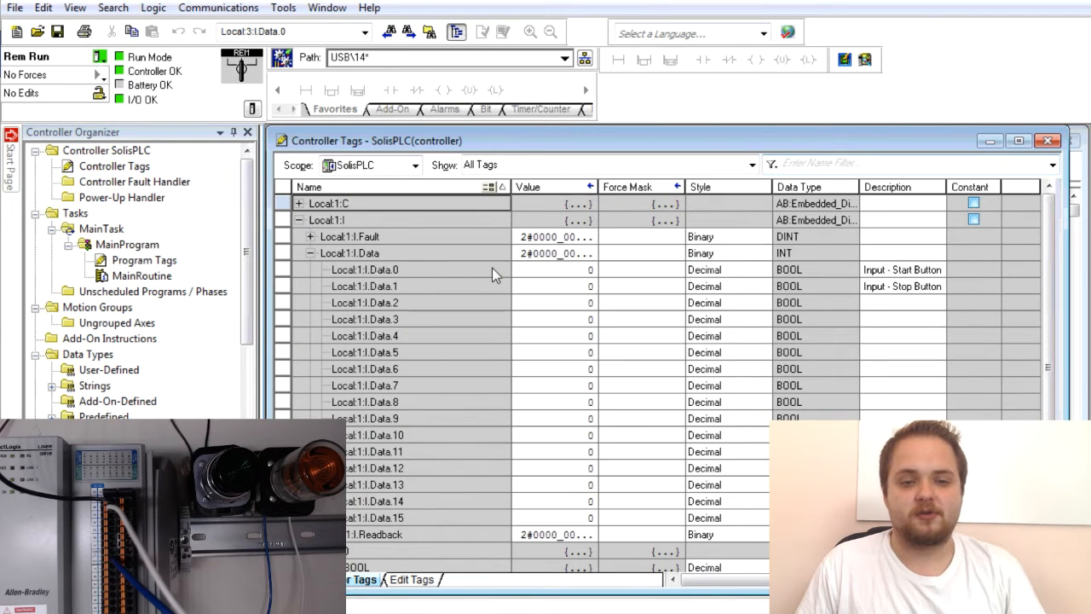
Try writing values to the Local:1:I.Data input bits and dismiss the invalid-value error.
{"action": "double_click", "coordinate": [365, 269]}
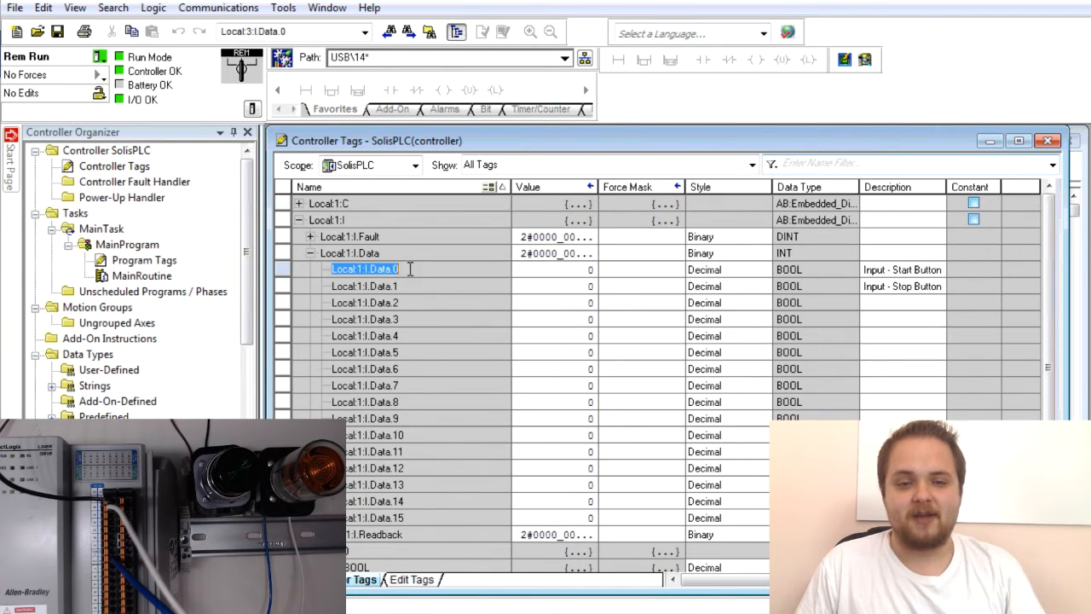
{"action": "left_click", "coordinate": [363, 286]}
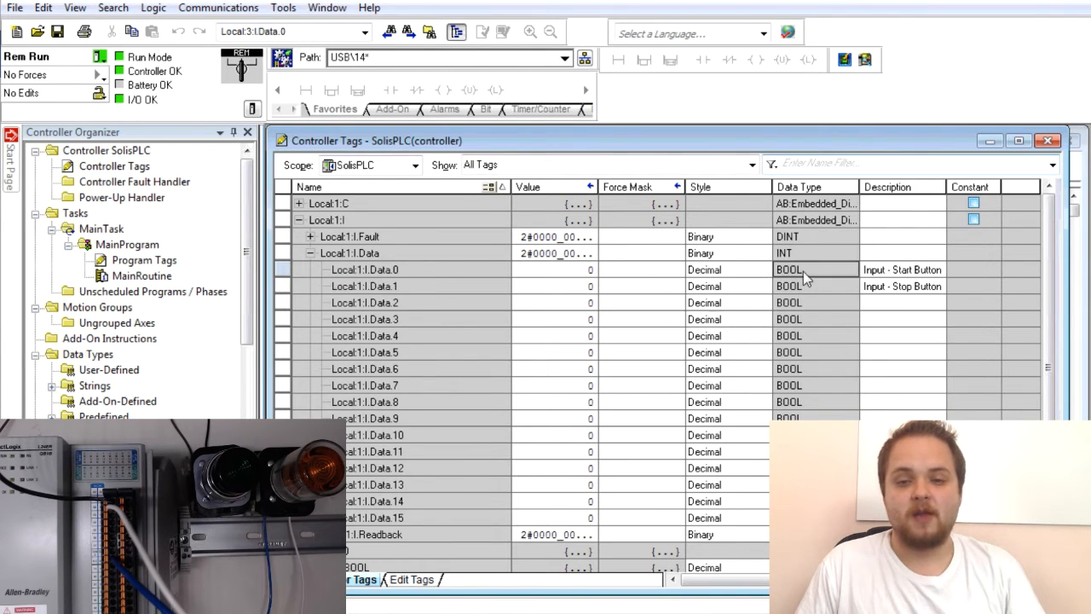
{"action": "left_click", "coordinate": [788, 270]}
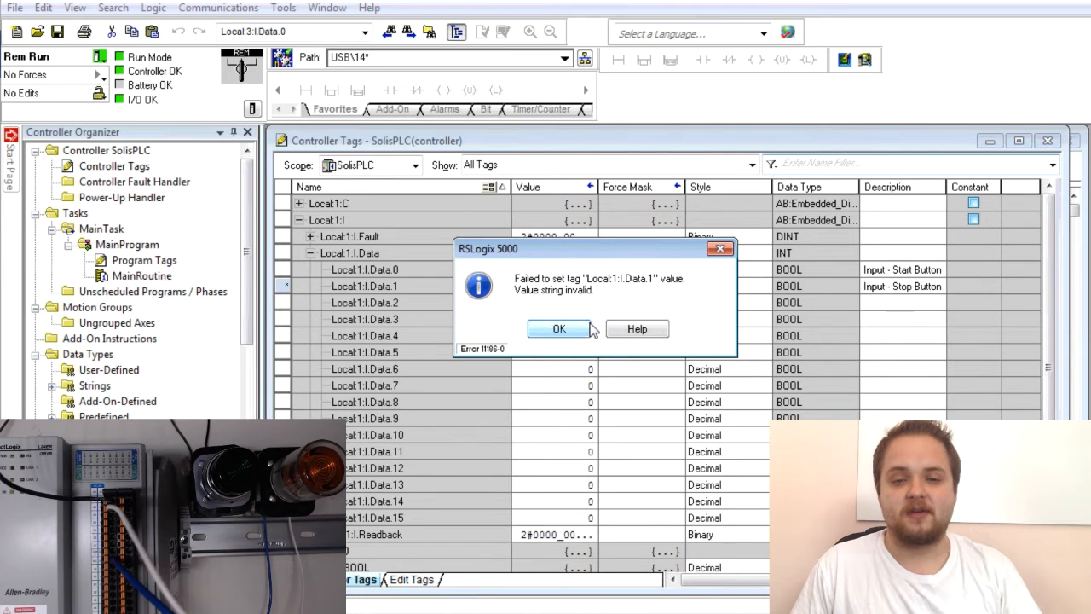
{"action": "left_click", "coordinate": [558, 329]}
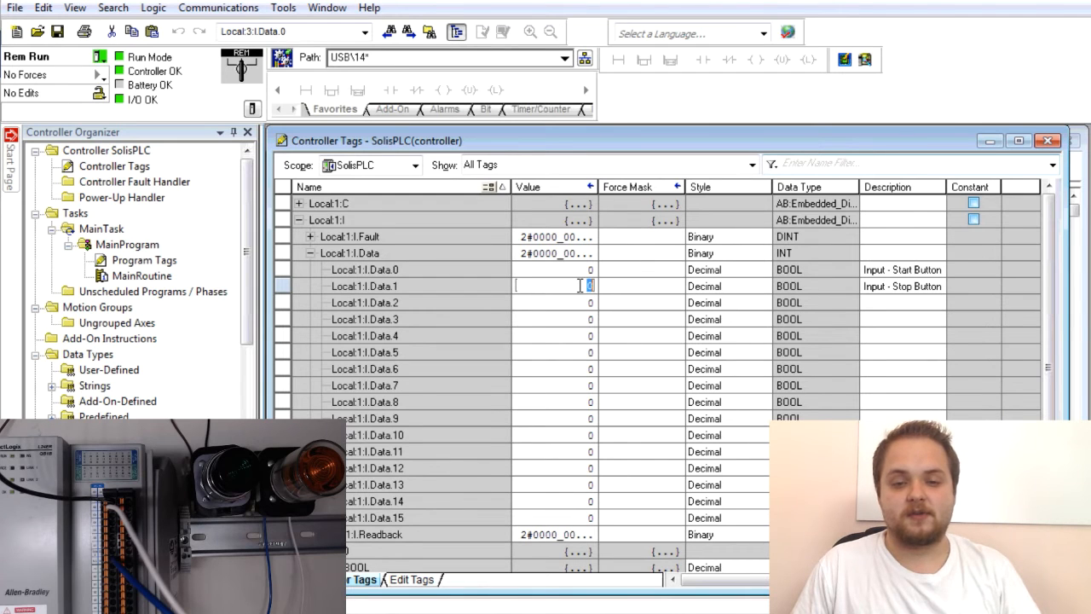
{"action": "left_click", "coordinate": [554, 302]}
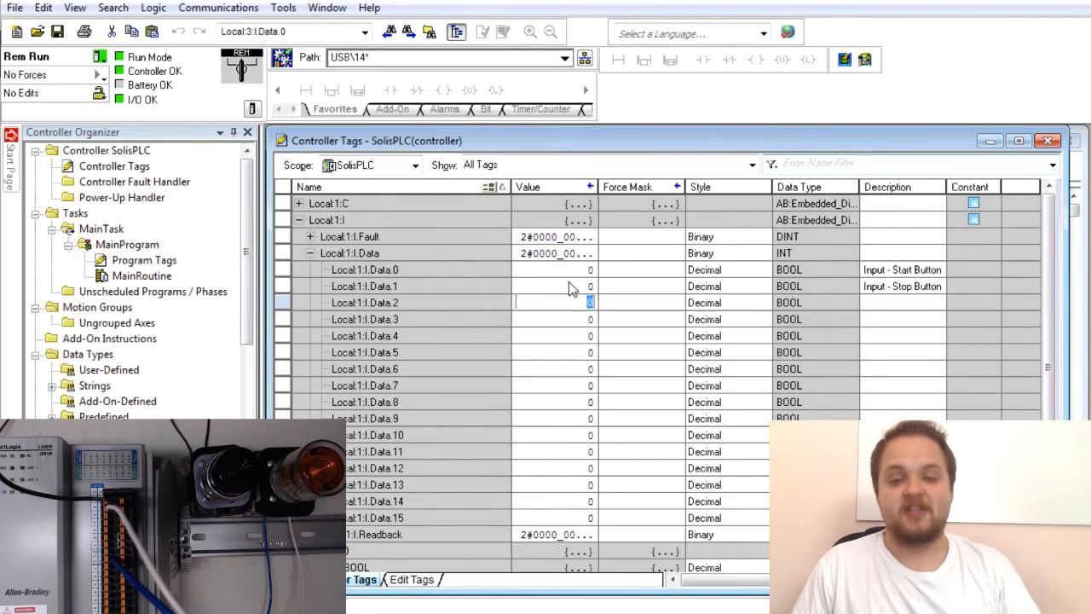
{"action": "double_click", "coordinate": [142, 275]}
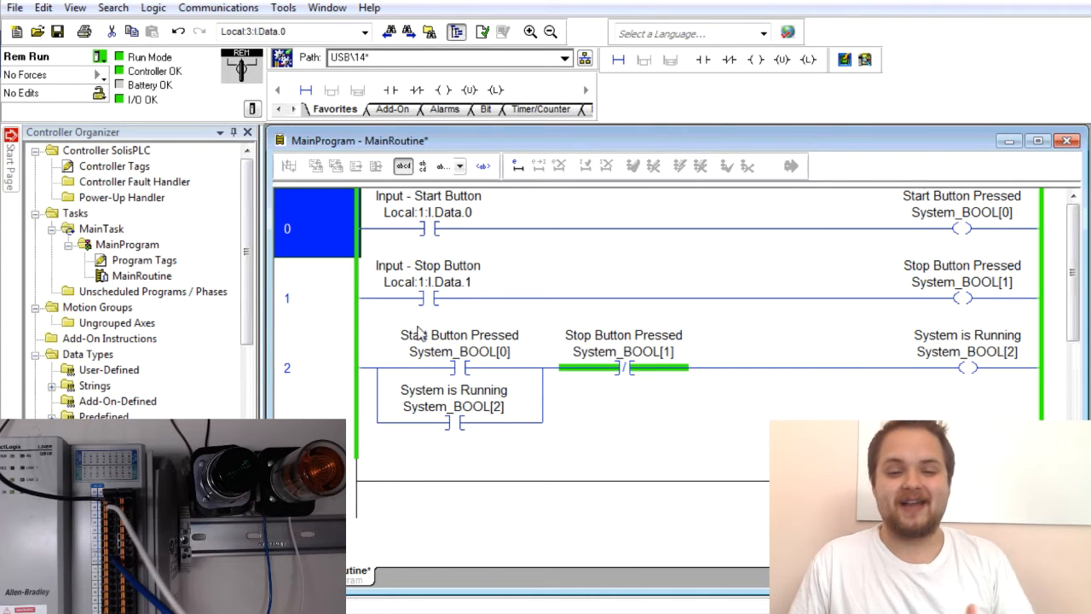
{"action": "left_click", "coordinate": [426, 282]}
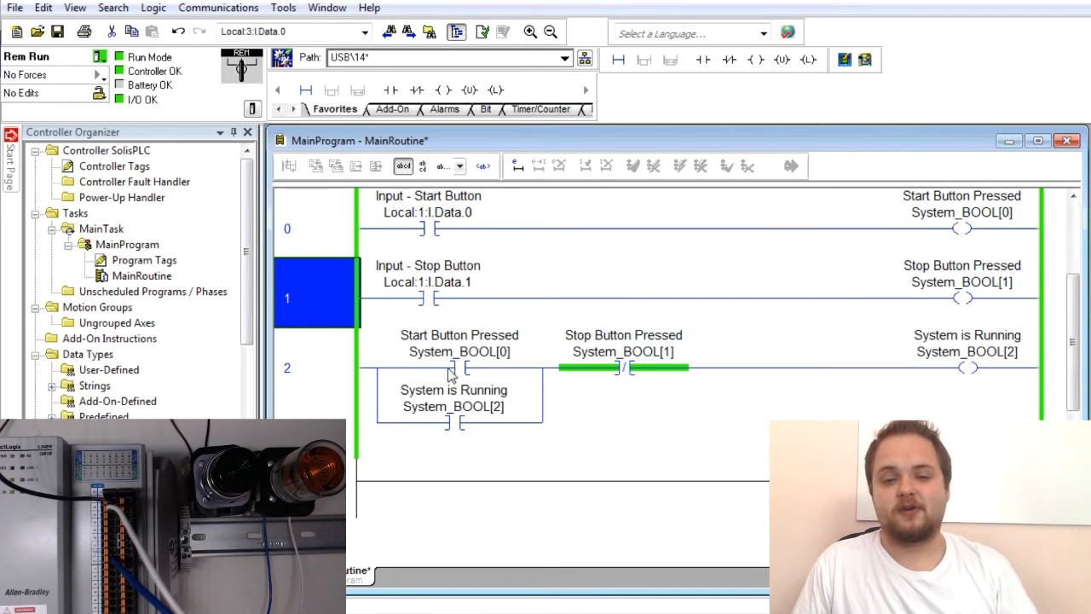
{"action": "left_click", "coordinate": [459, 351]}
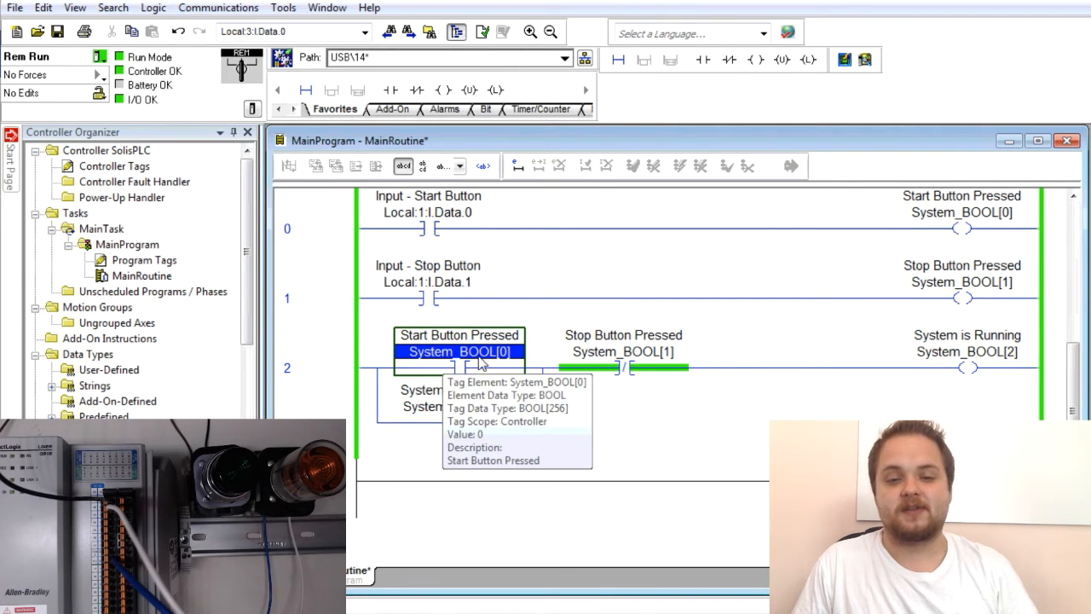
{"action": "mouse_move", "coordinate": [362, 409]}
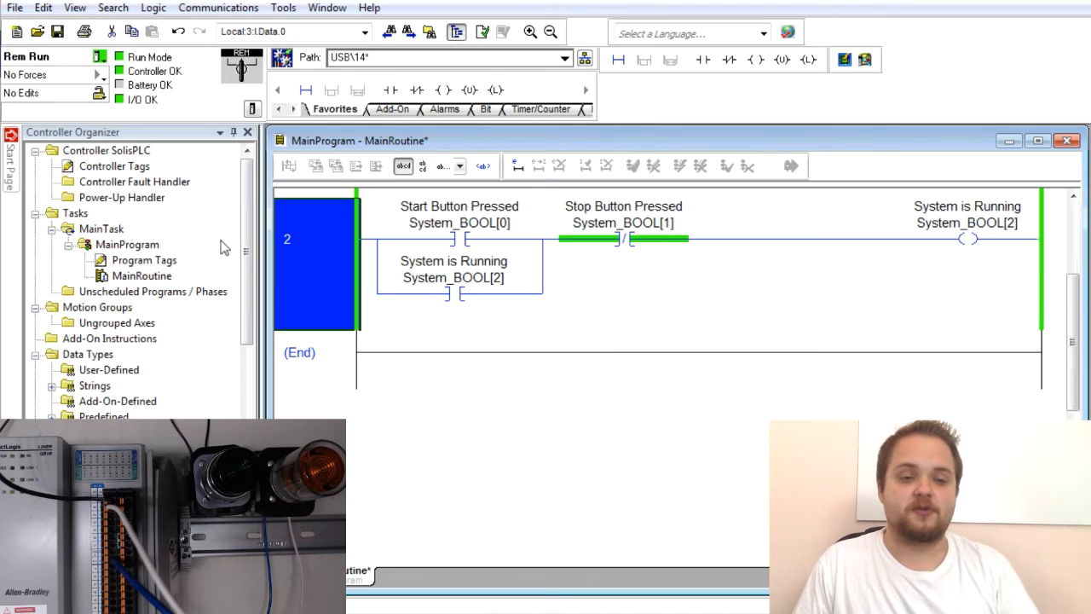
{"action": "mouse_move", "coordinate": [200, 255]}
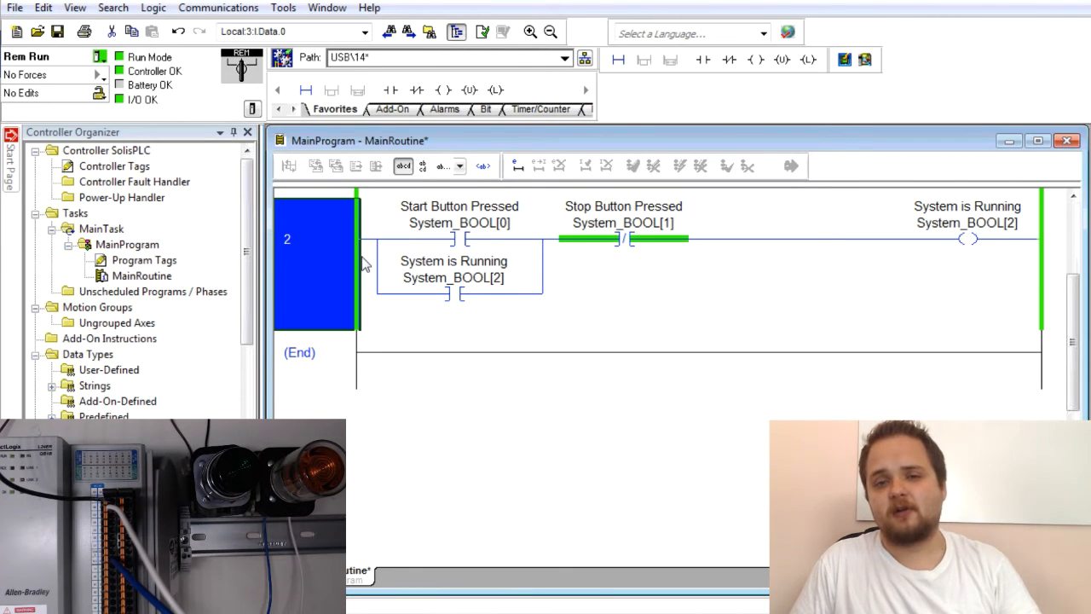
{"action": "mouse_move", "coordinate": [216, 264]}
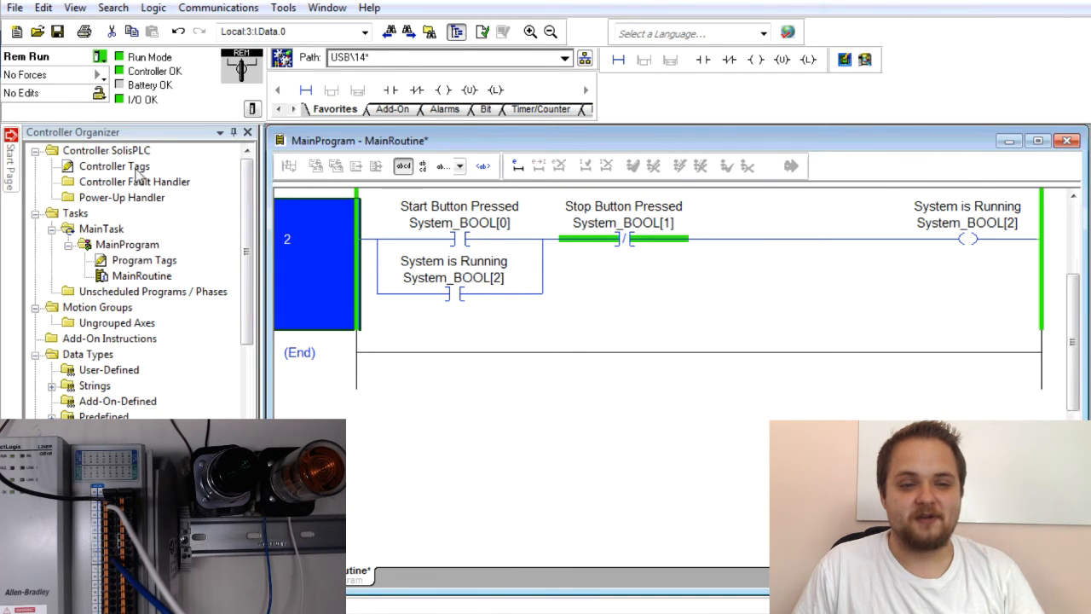
Add controller tag VladINT in Edit Tags and scroll through its expanded BOOL bits.
{"action": "double_click", "coordinate": [115, 166]}
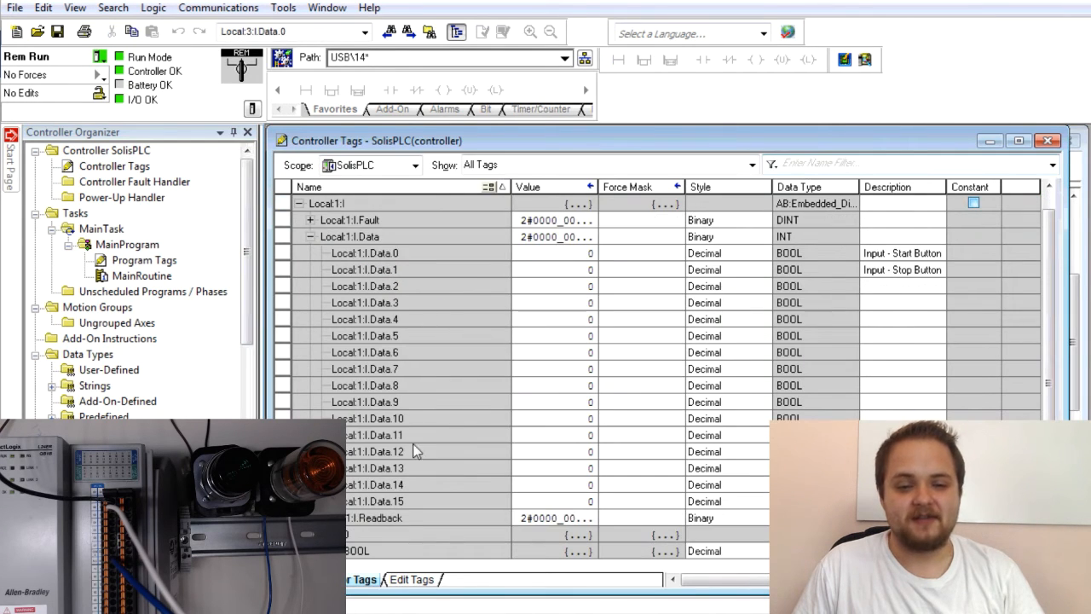
{"action": "left_click", "coordinate": [412, 578]}
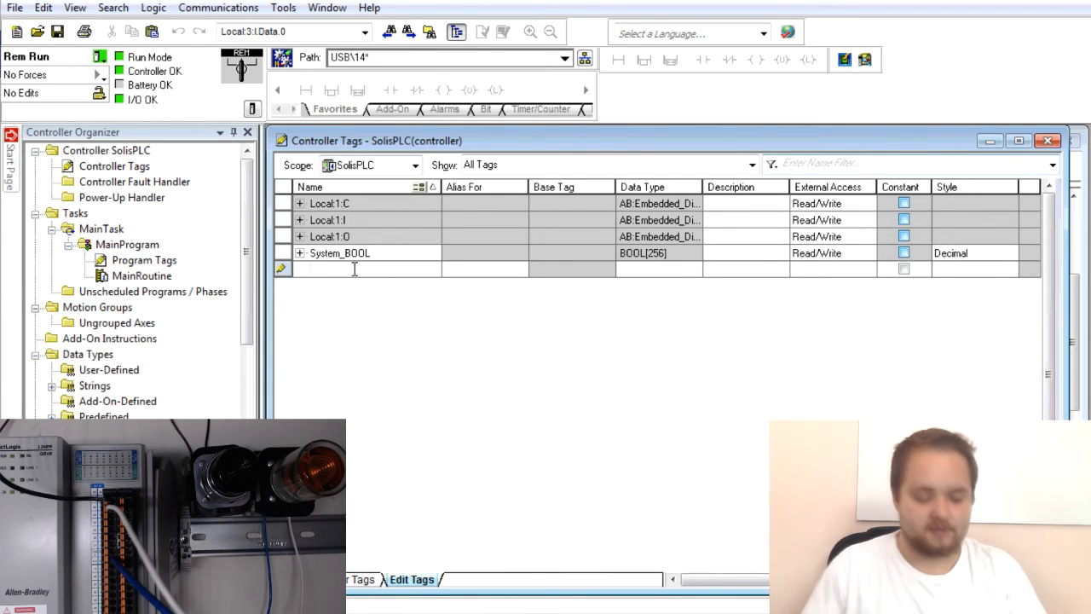
{"action": "type", "text": "VladINT"}
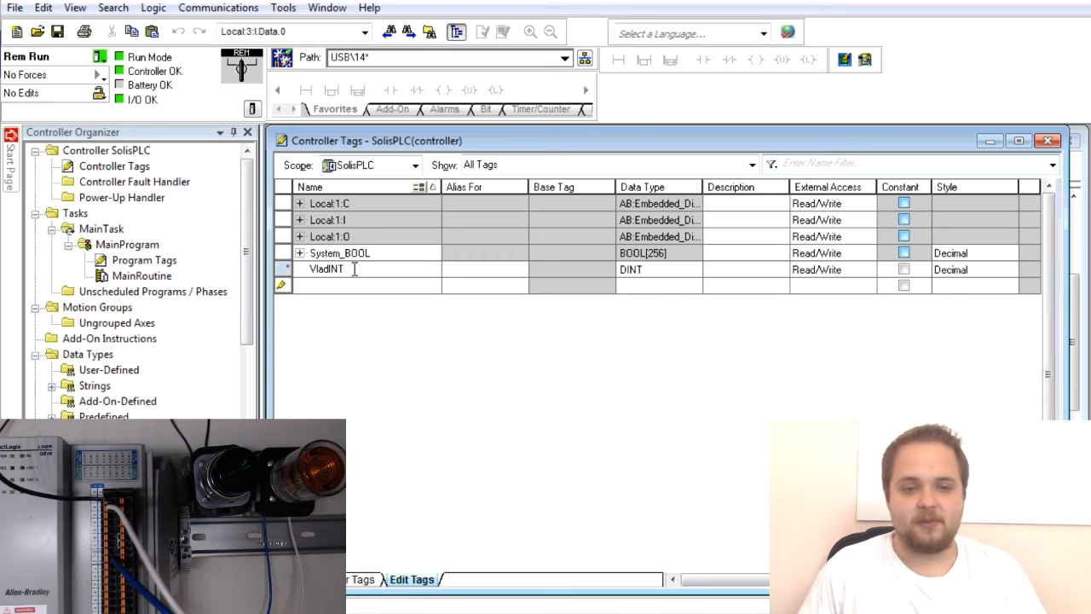
{"action": "left_click", "coordinate": [658, 269]}
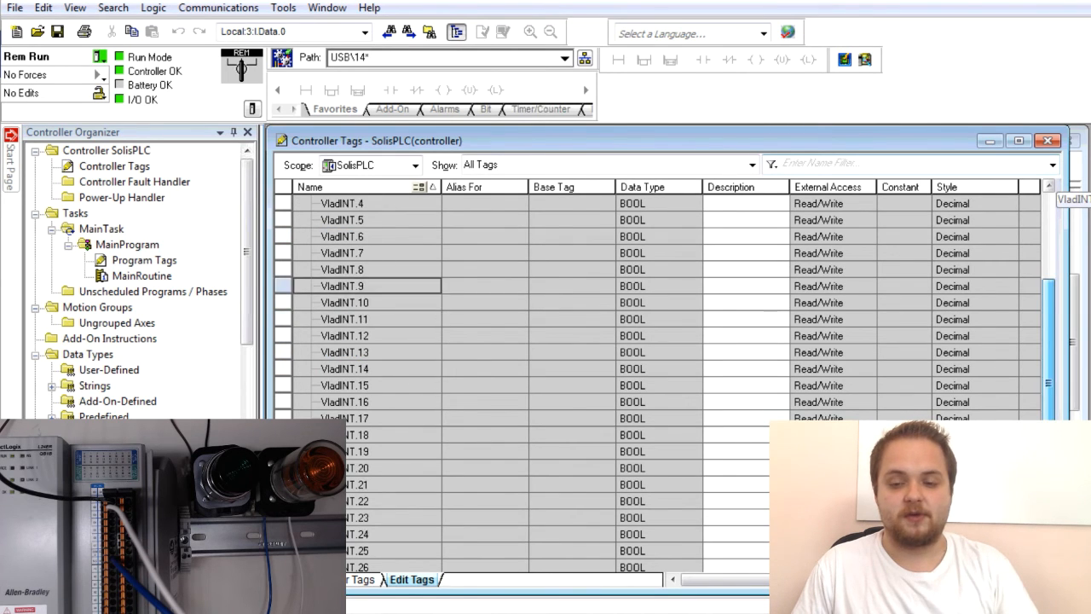
{"action": "scroll", "scroll_direction": "down", "scroll_amount": 3}
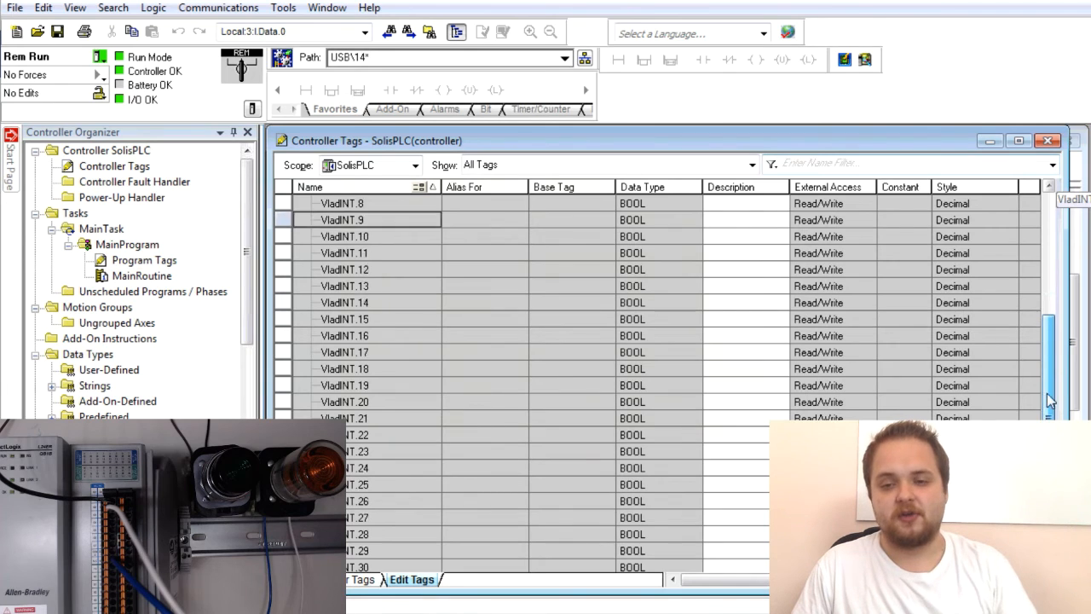